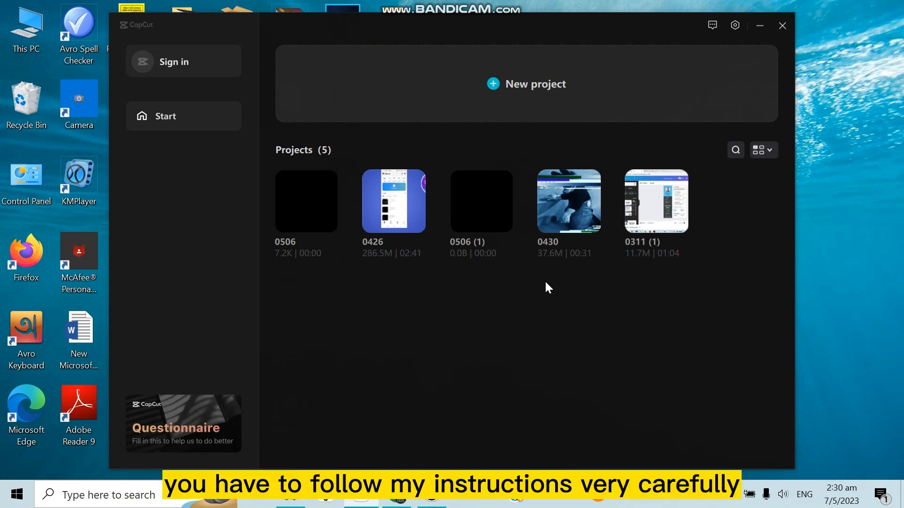
mouse_move(458, 130)
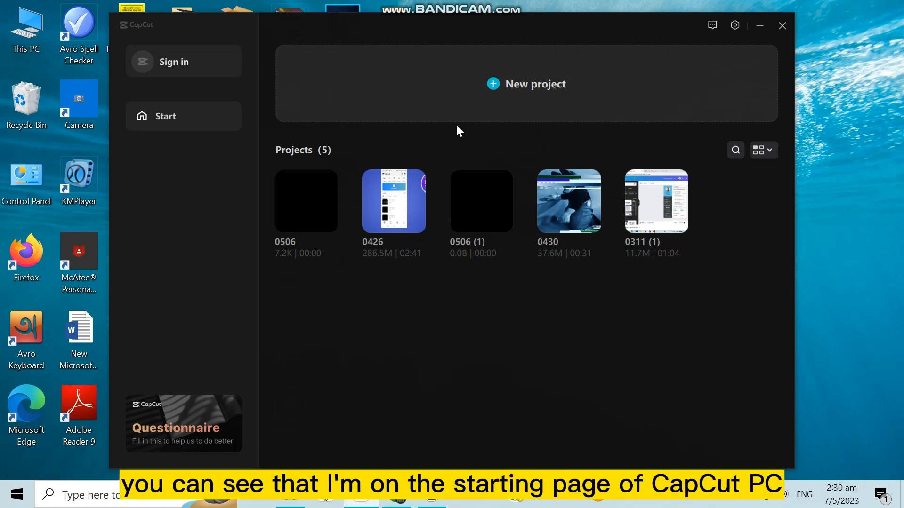
mouse_move(156, 66)
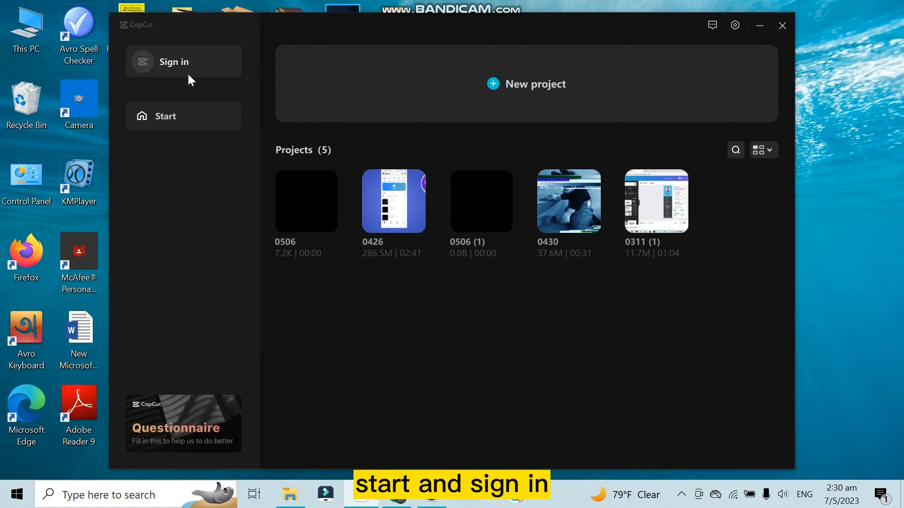
Step: Bring up CapCut's sign-in prompt with TikTok, Facebook and Google options
click(173, 62)
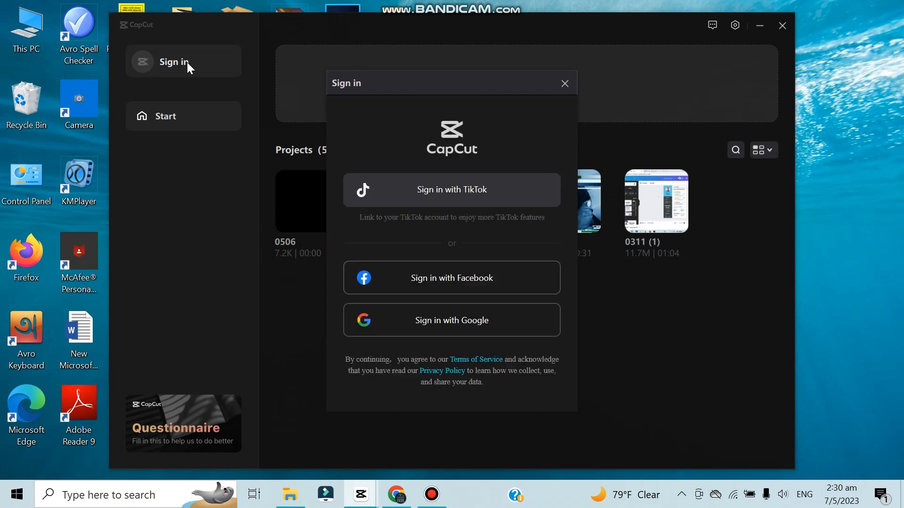
mouse_move(418, 202)
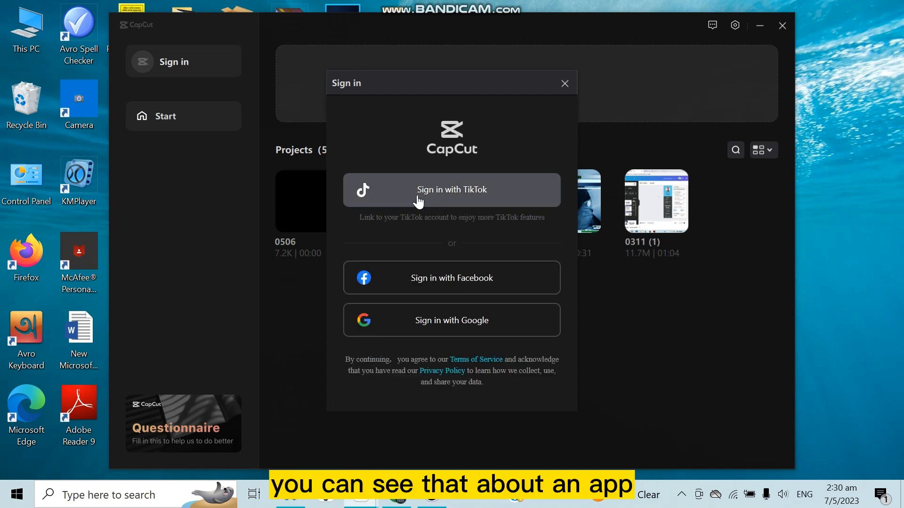
mouse_move(427, 198)
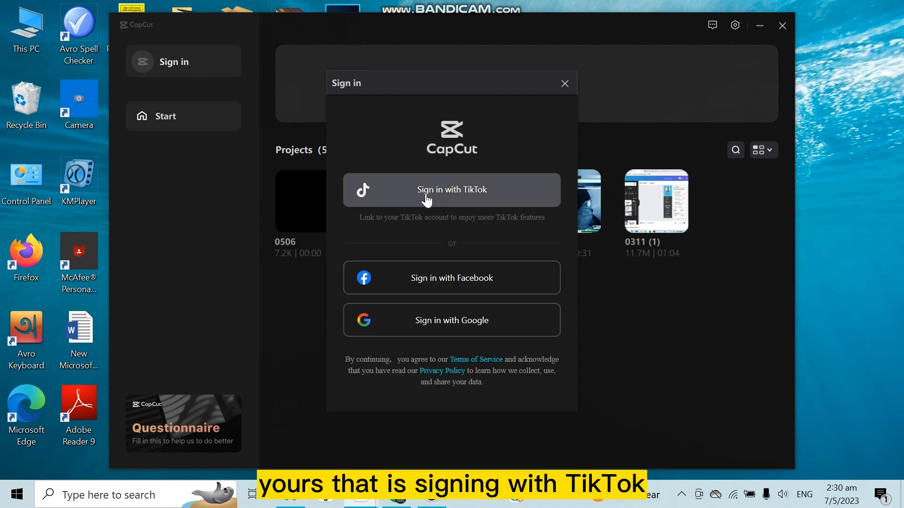
Step: Log in to TikTok via Google and authorize CapCut Desktop to access the account
click(451, 189)
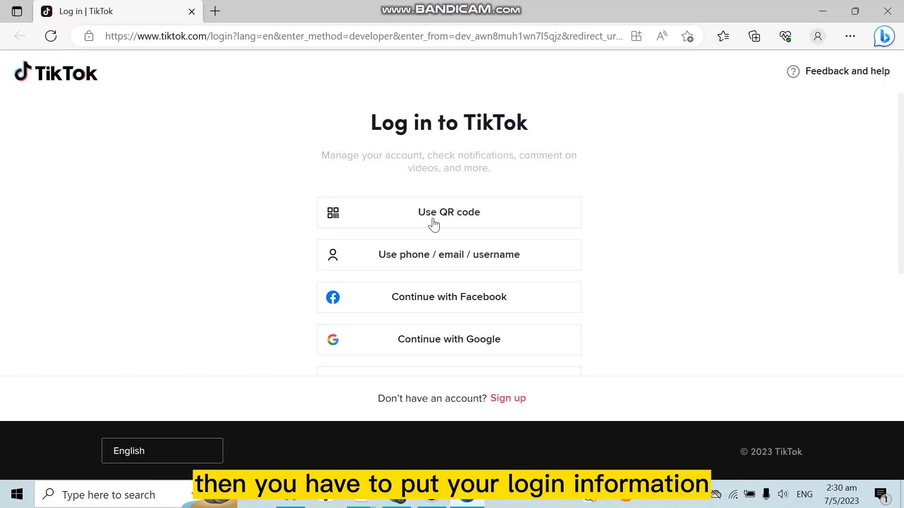
mouse_move(472, 337)
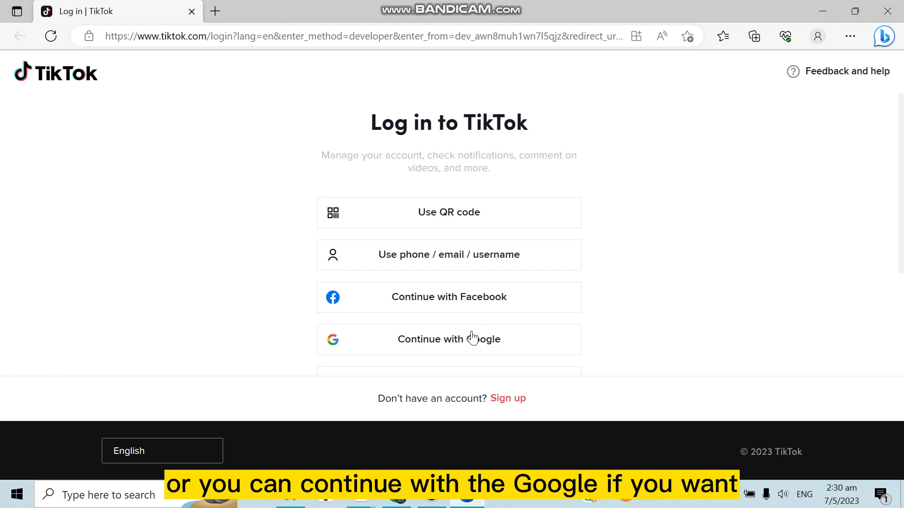
click(448, 339)
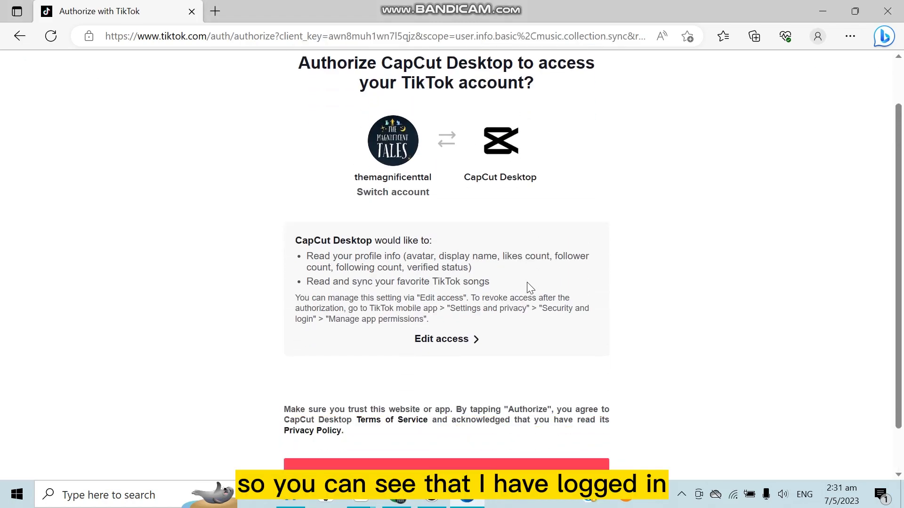
scroll(down, 3)
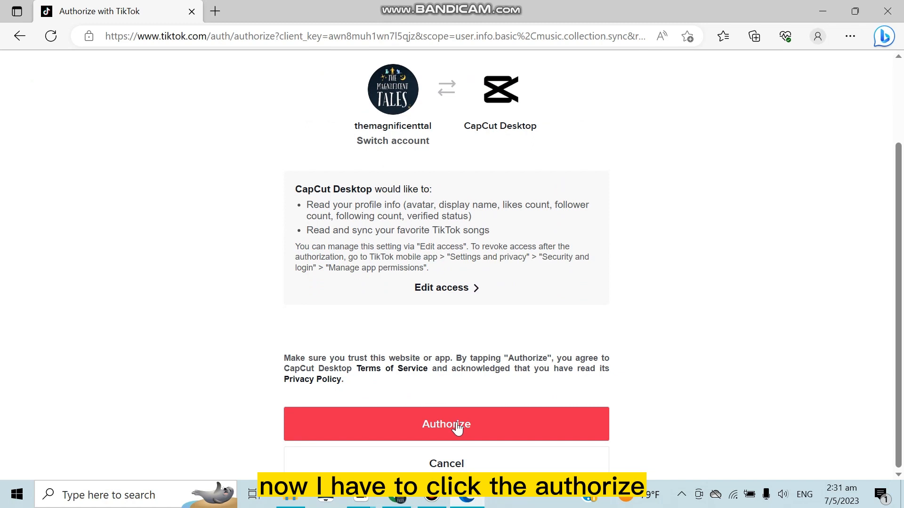
click(446, 423)
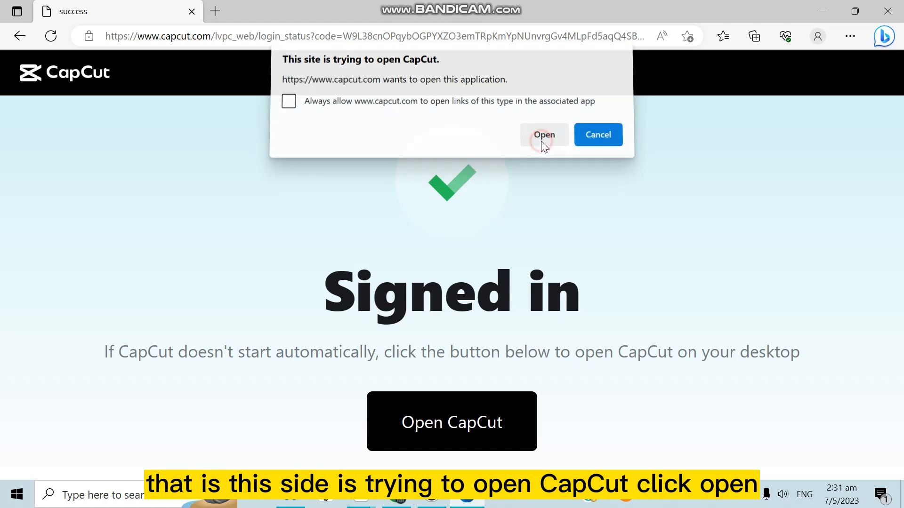
Step: Let the browser reopen CapCut and close the sign-in window
click(543, 134)
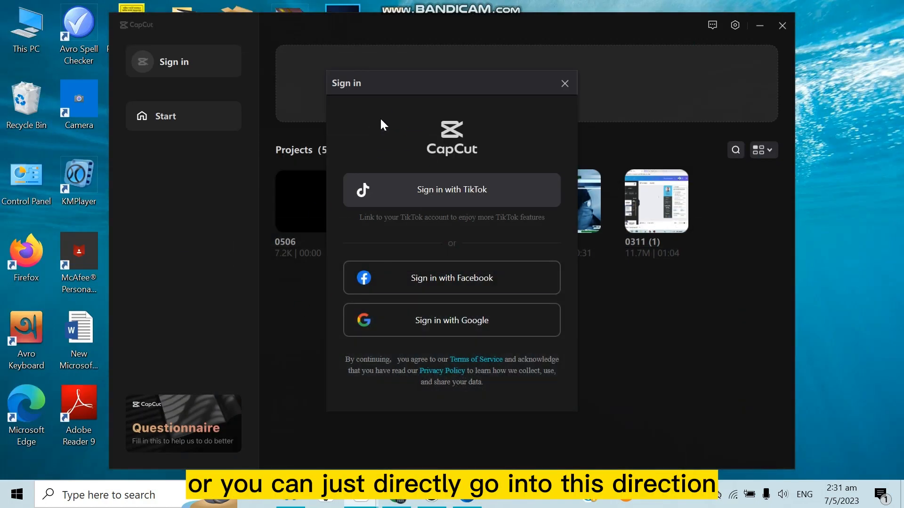
click(564, 83)
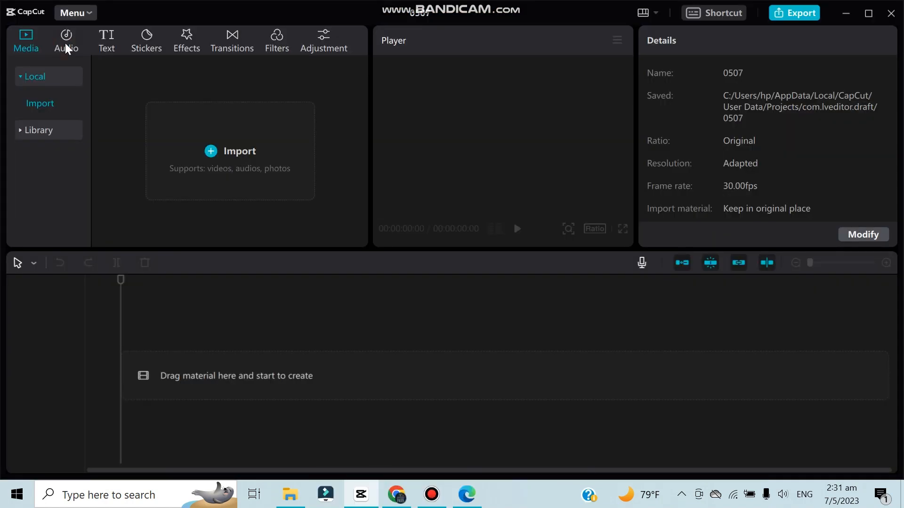
Step: Show the Audio library in the new 0507 project
click(66, 40)
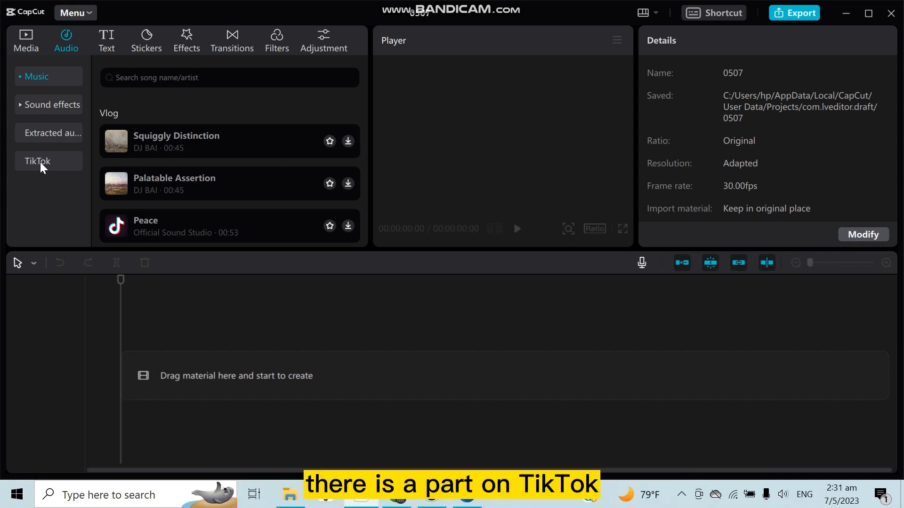
Step: Load the TikTok music collection in the Audio panel
click(37, 161)
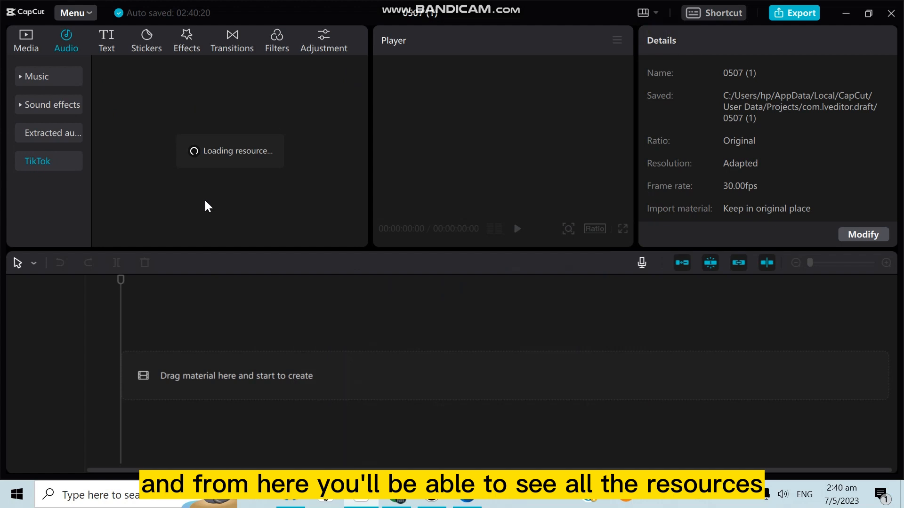
mouse_move(206, 188)
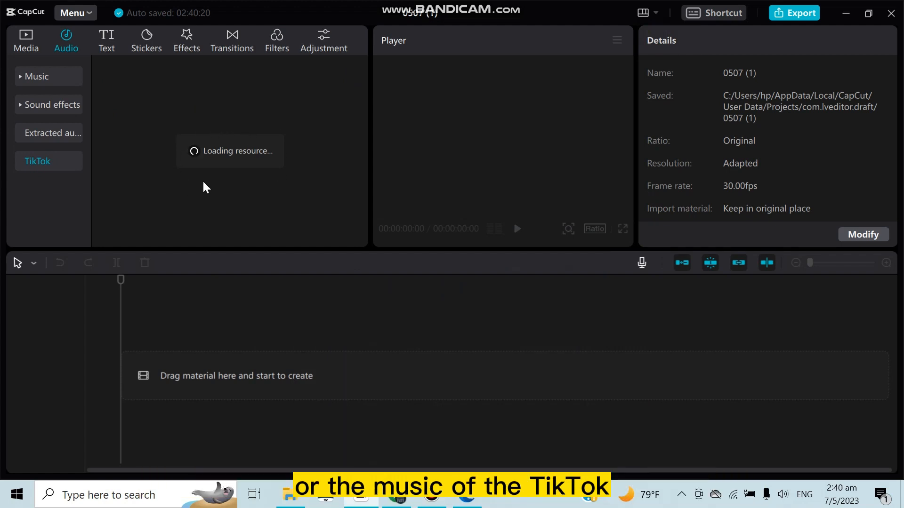
mouse_move(230, 146)
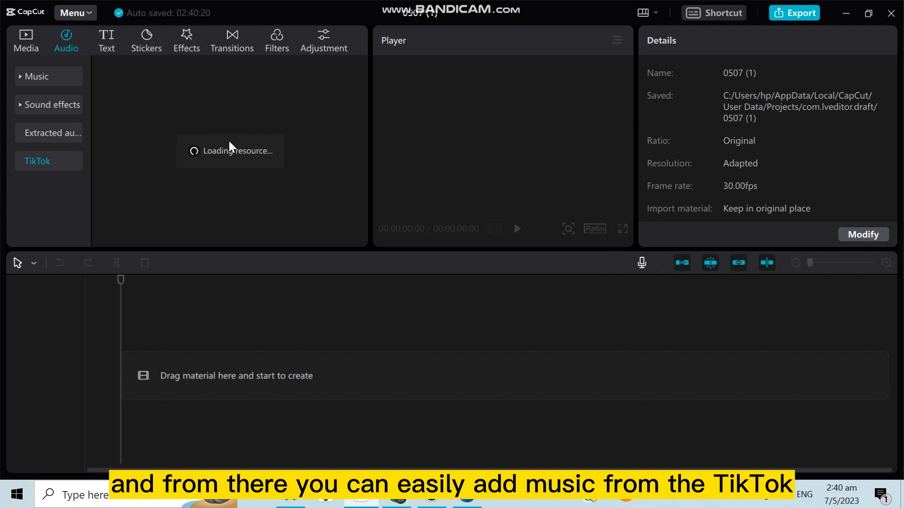
mouse_move(299, 168)
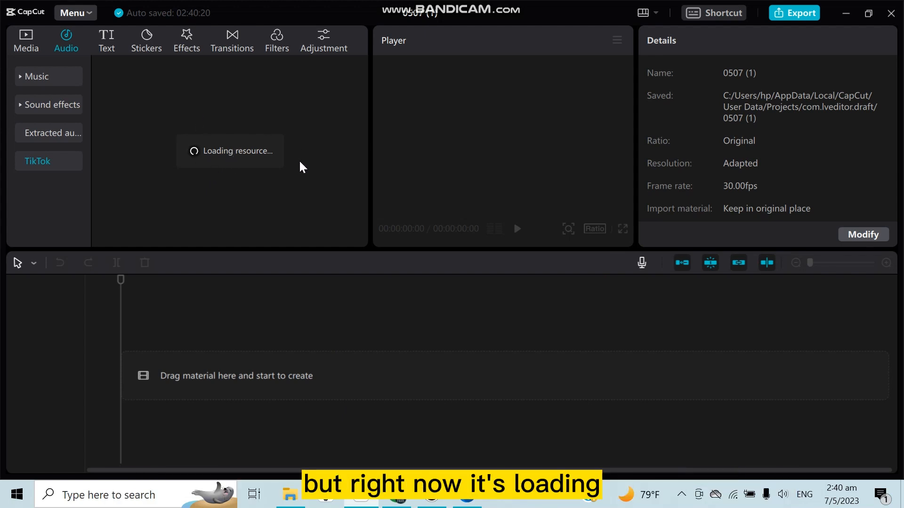
mouse_move(202, 169)
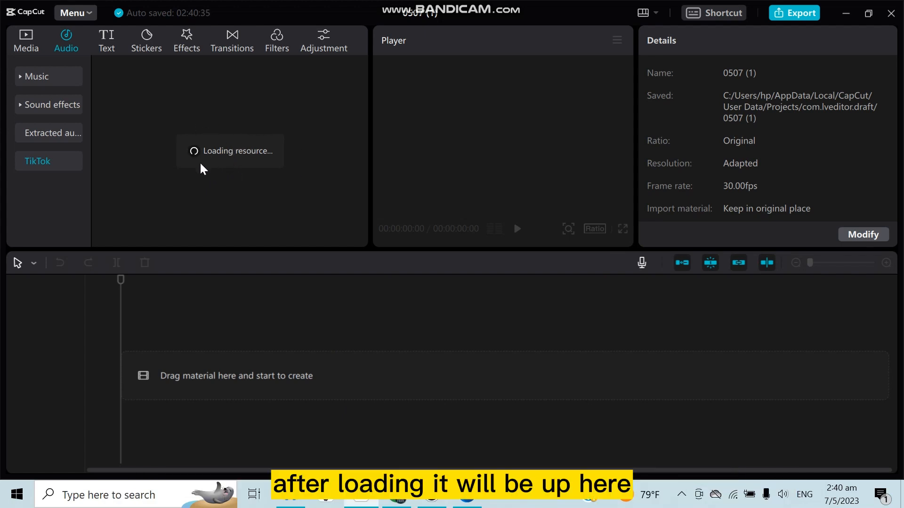